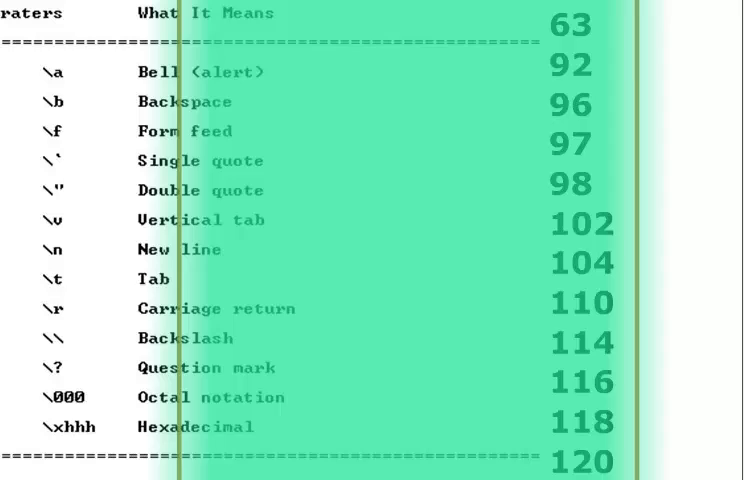
Step: Close the running Escape_Characters console window
scroll("up", 3)
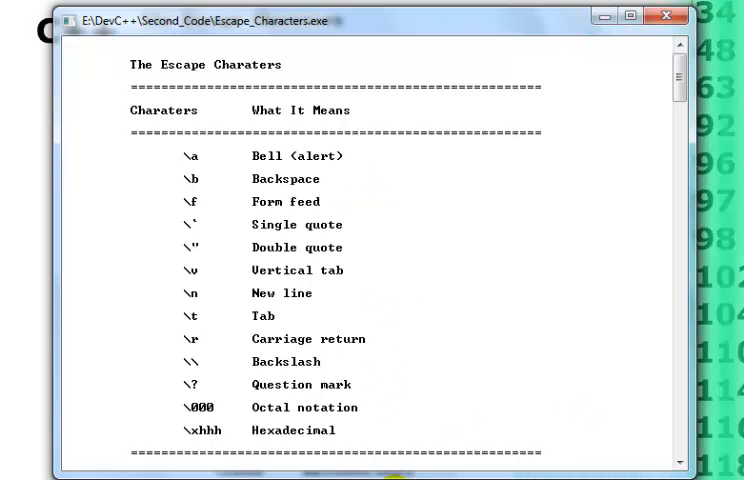
double_click(277, 156)
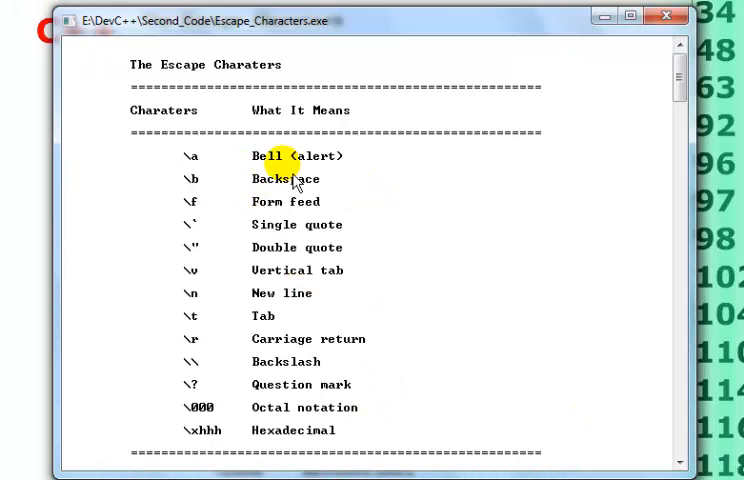
mouse_move(320, 430)
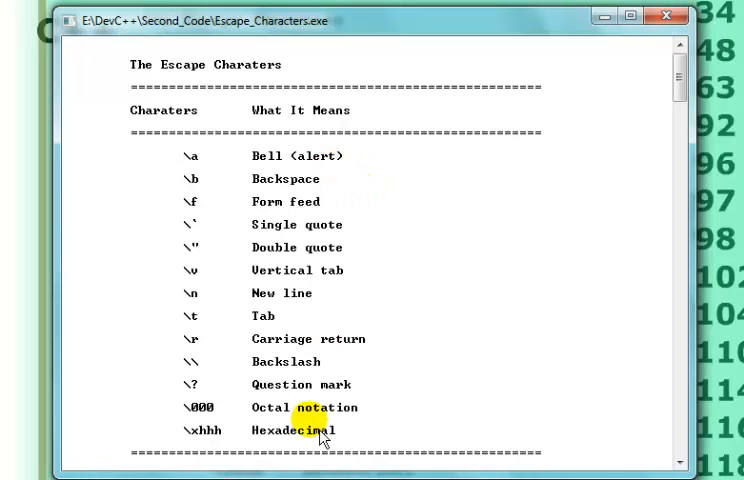
mouse_move(544, 131)
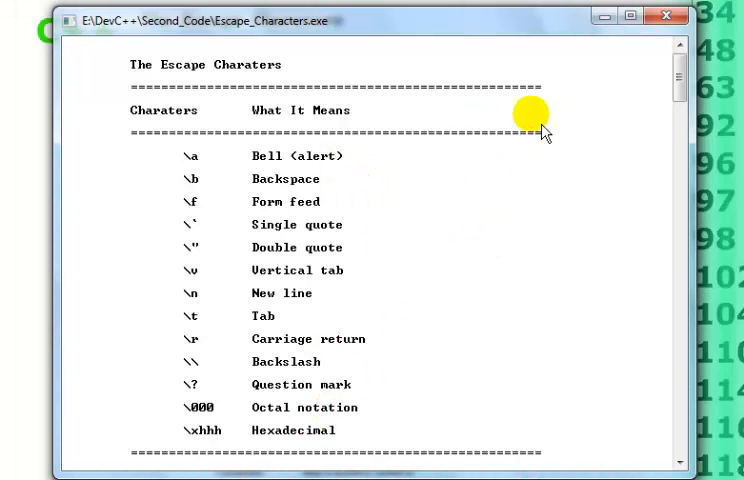
mouse_move(300, 135)
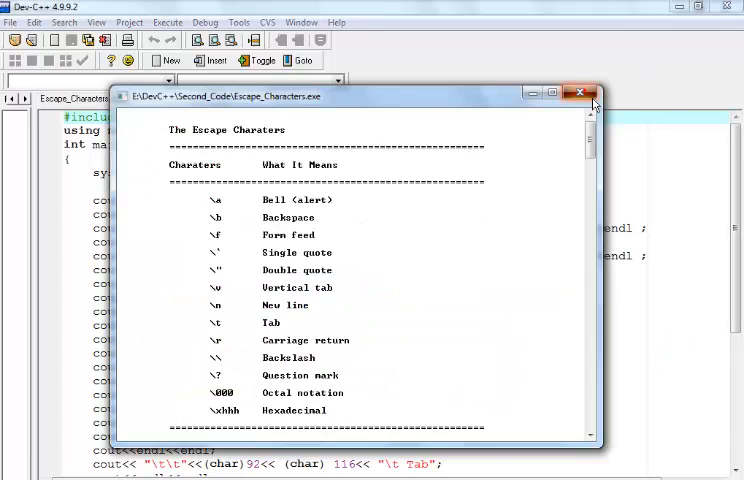
left_click(580, 92)
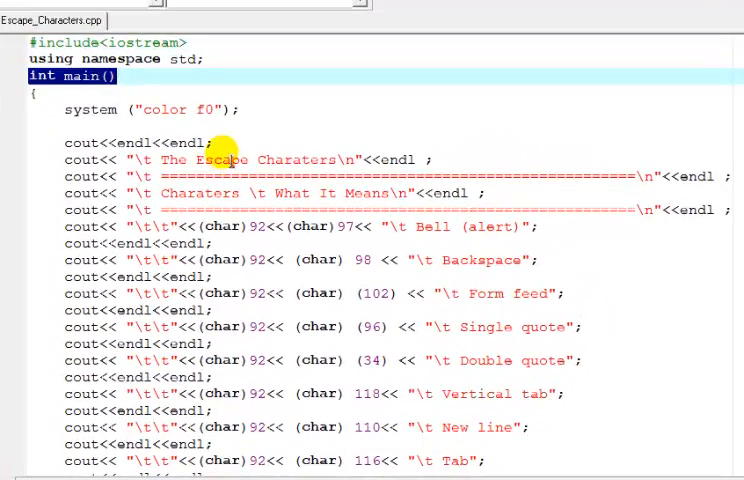
Step: Review the system("color f0") statement and the first blank-line cout statement in the source
left_click(150, 109)
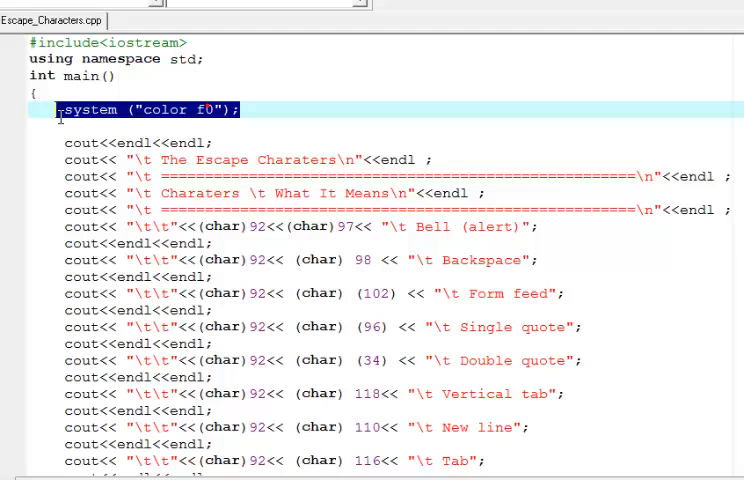
left_click(183, 110)
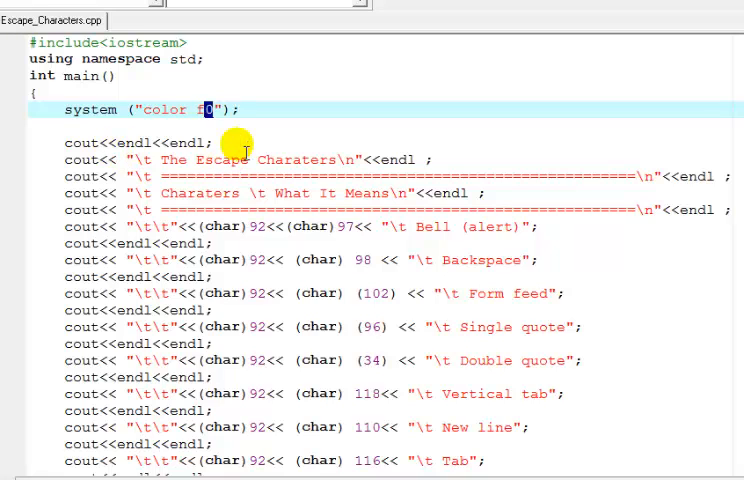
double_click(138, 143)
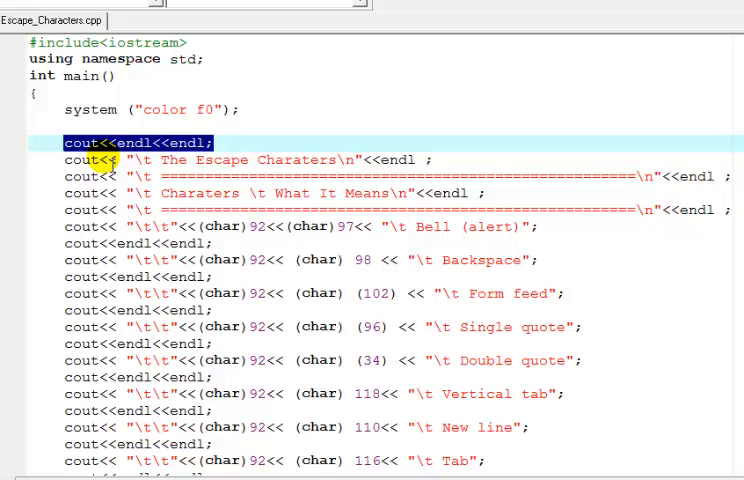
left_click(95, 143)
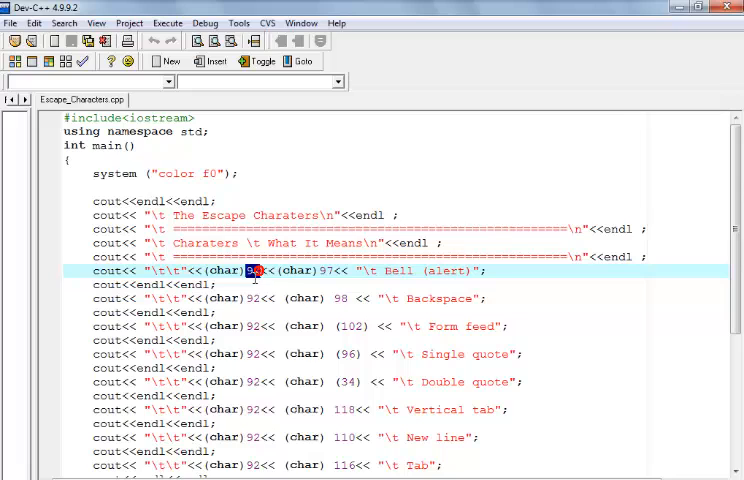
double_click(255, 271)
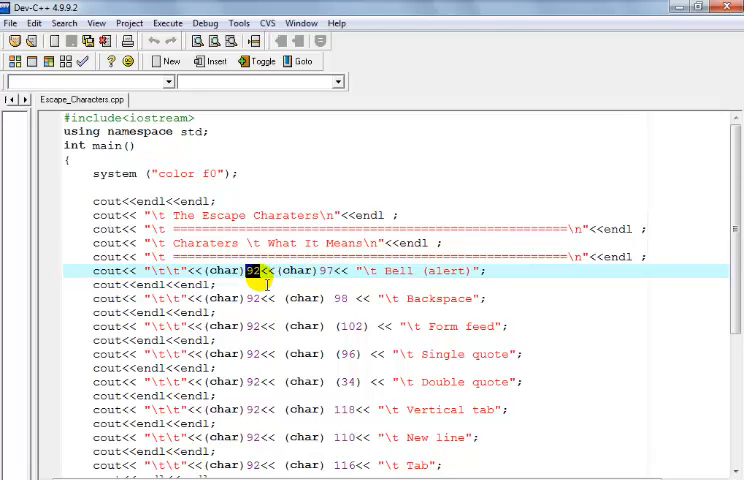
mouse_move(375, 348)
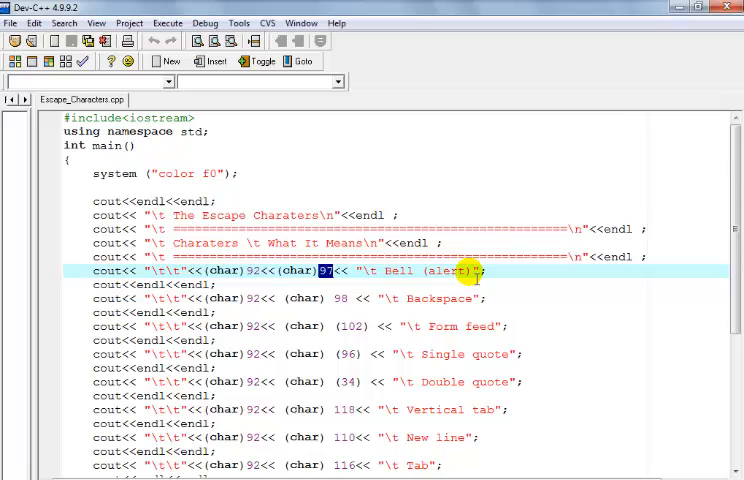
double_click(410, 271)
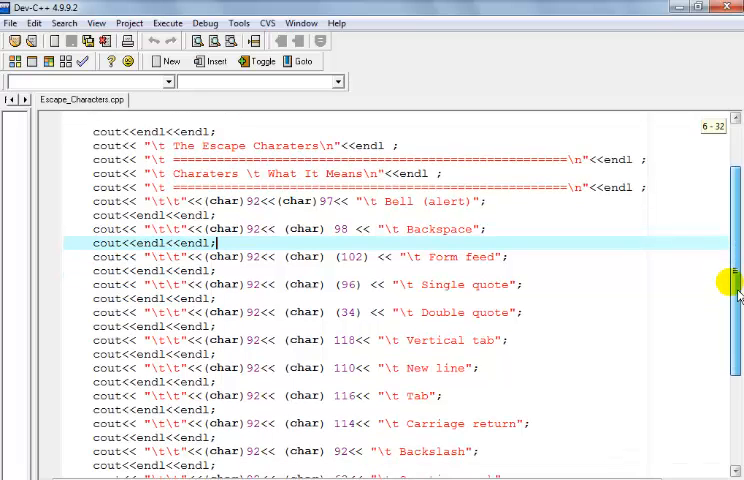
scroll("down", 3)
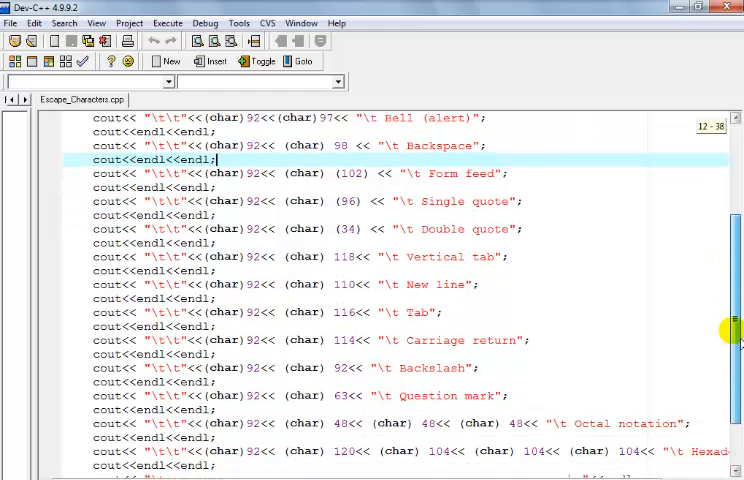
scroll("down", 3)
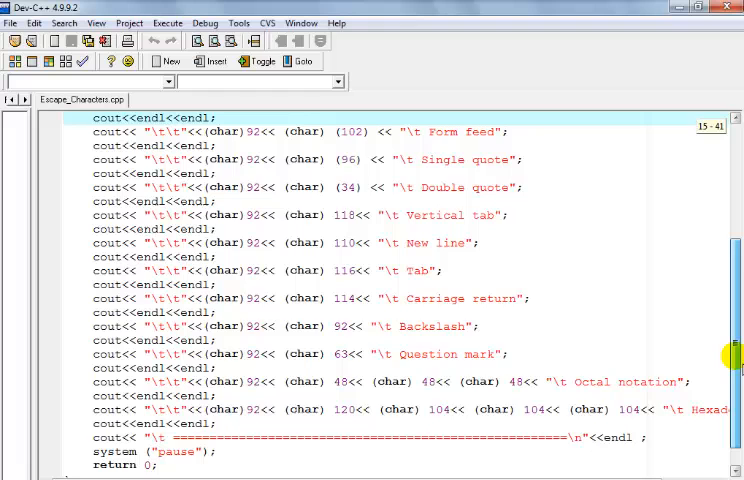
scroll("down", 3)
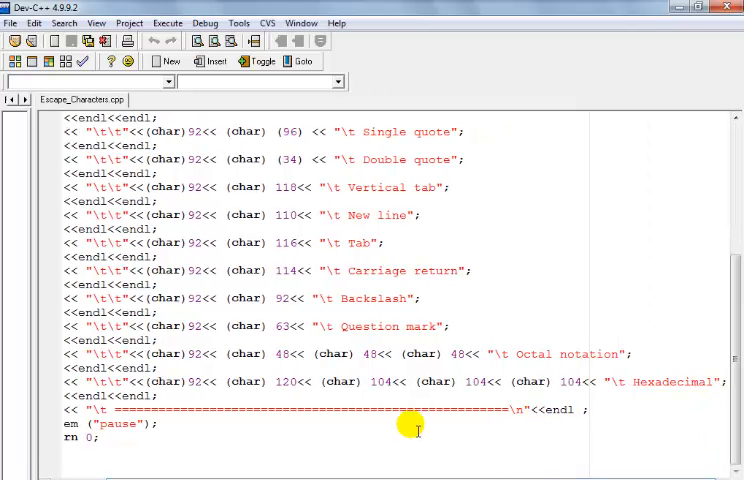
double_click(675, 381)
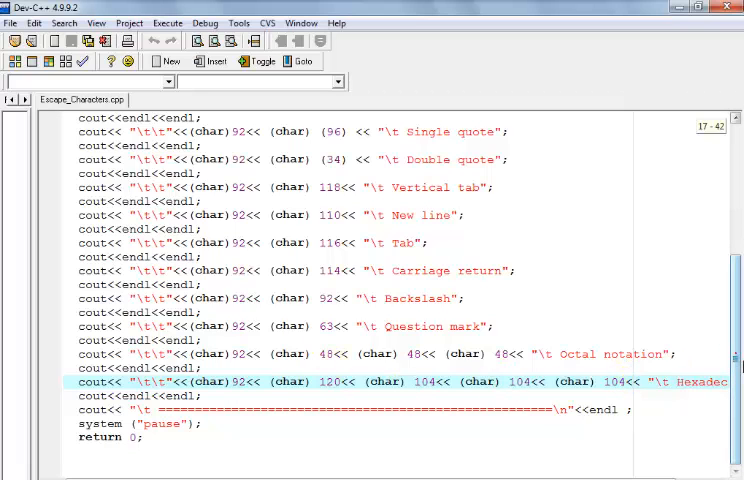
mouse_move(62, 423)
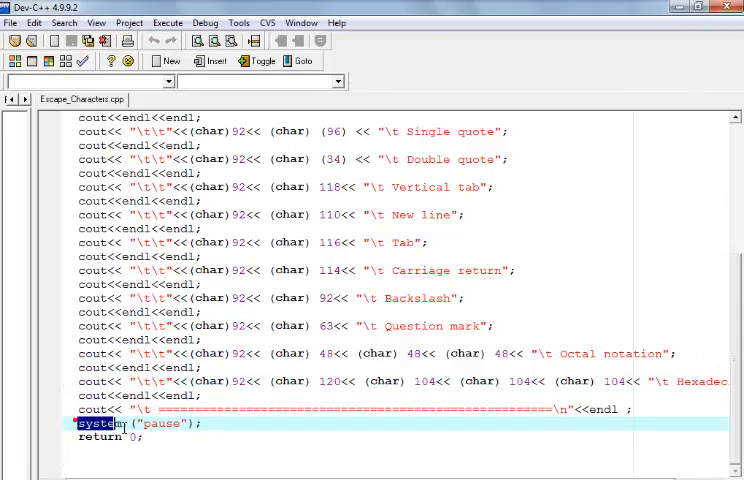
double_click(168, 423)
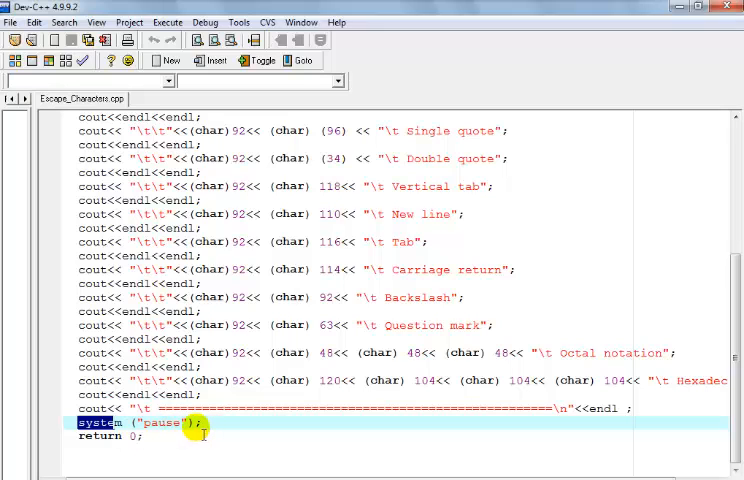
scroll("up", 3)
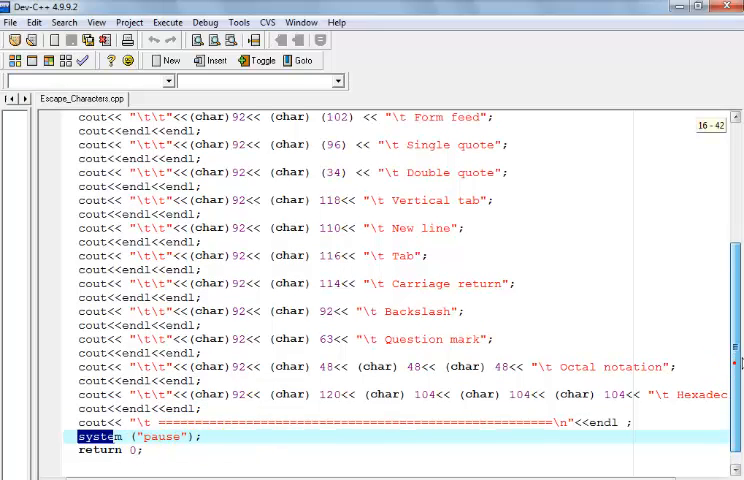
scroll("up", 3)
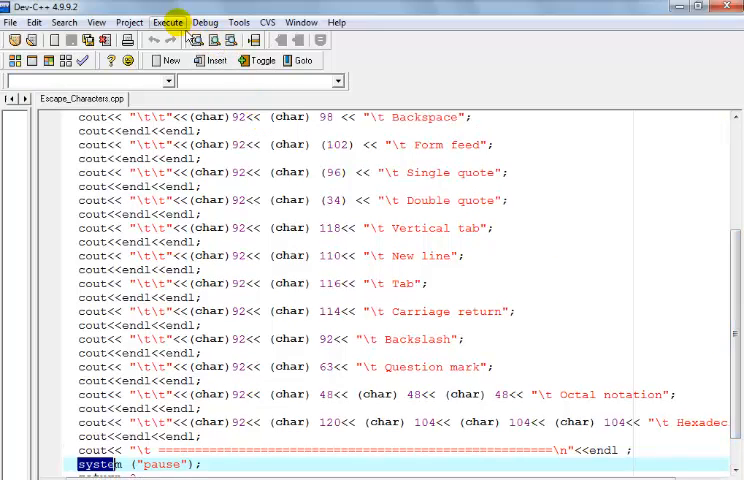
Step: Run Compile & Run from the Execute menu on Escape_Characters.cpp
left_click(167, 22)
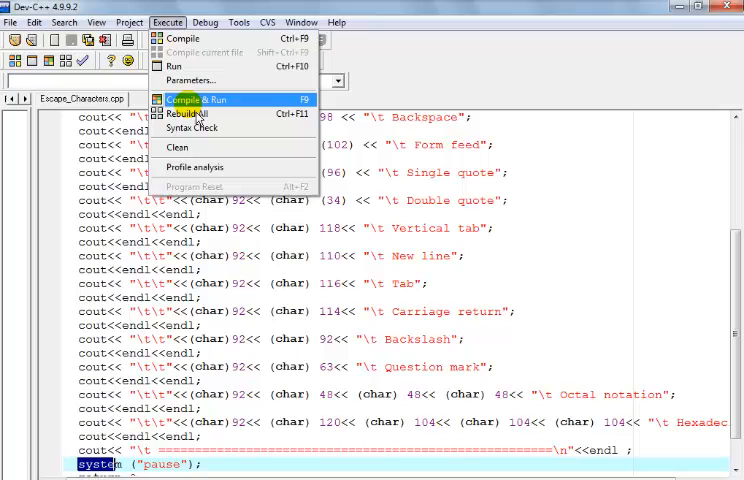
left_click(197, 99)
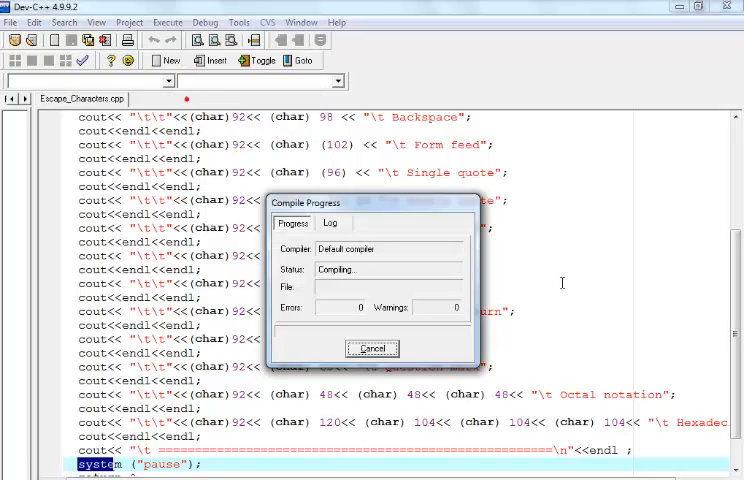
mouse_move(547, 281)
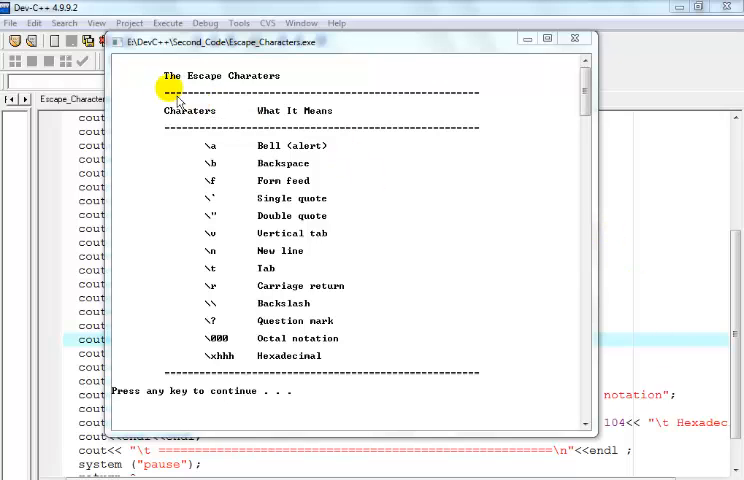
mouse_move(375, 327)
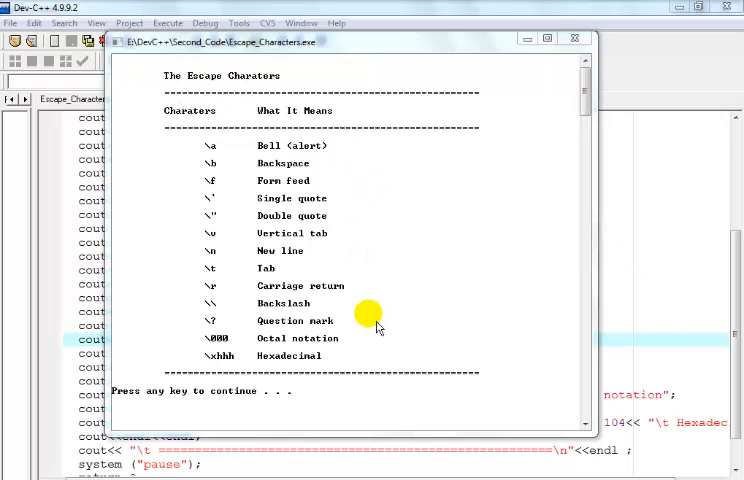
mouse_move(232, 163)
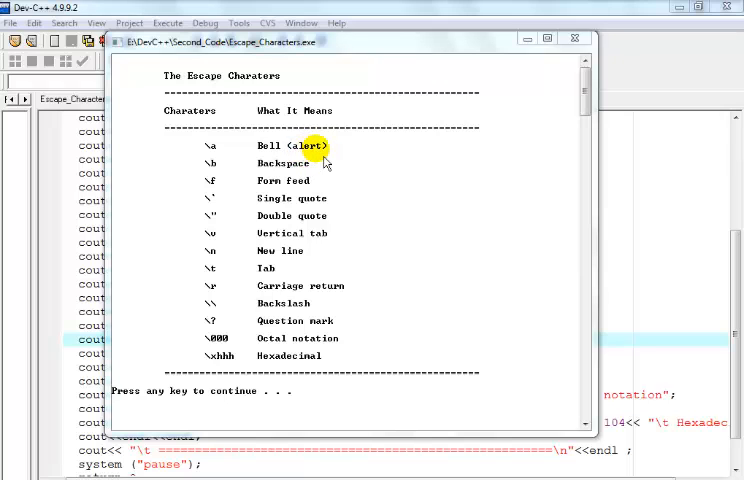
mouse_move(285, 170)
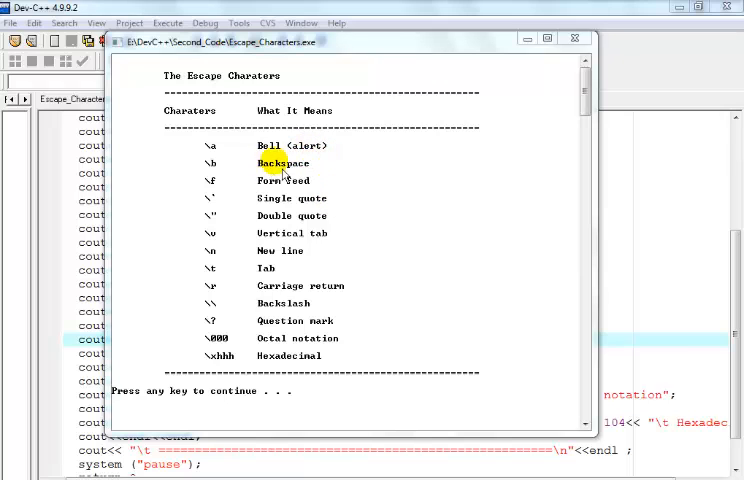
mouse_move(330, 181)
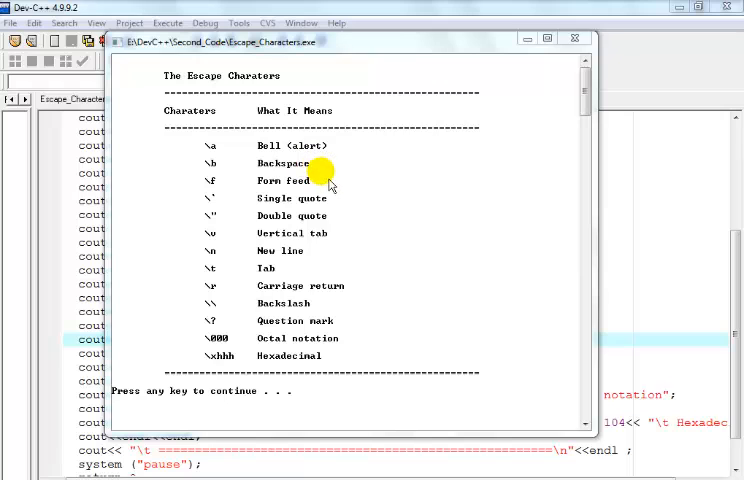
mouse_move(247, 228)
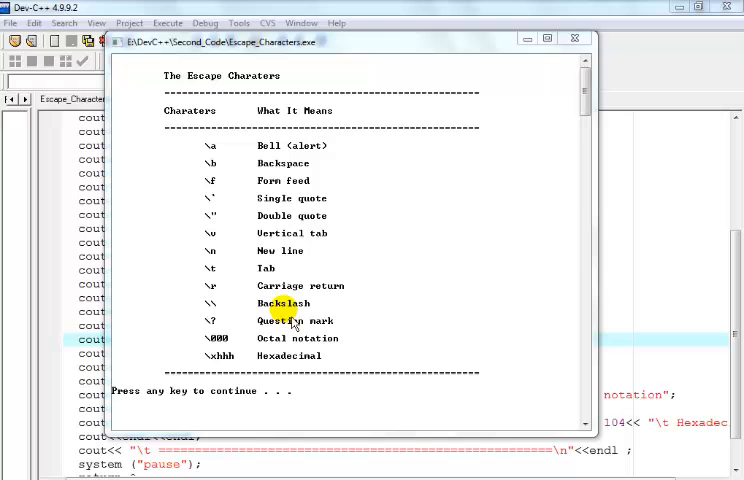
mouse_move(255, 280)
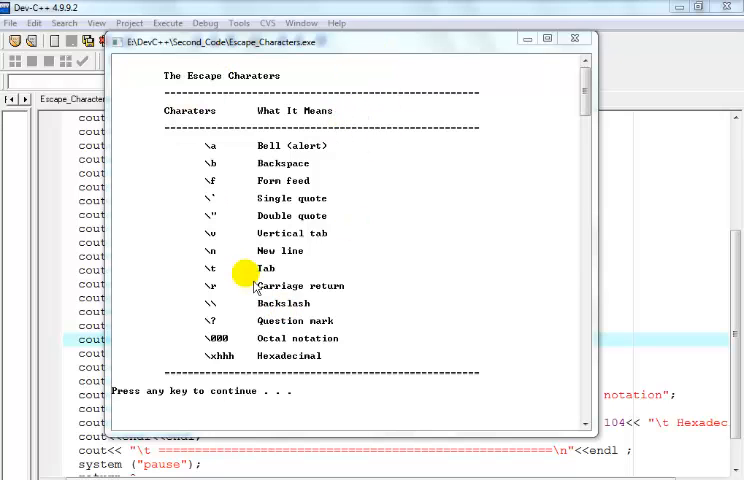
mouse_move(360, 57)
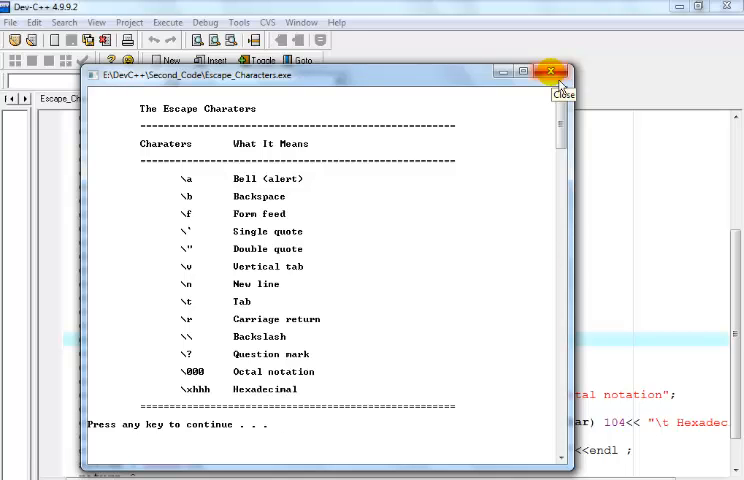
Step: Close the console after viewing the escape characters table
left_click(552, 71)
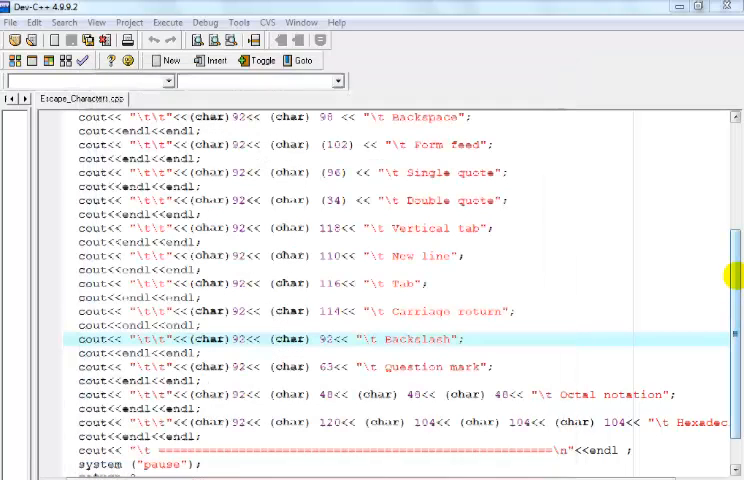
scroll("up", 3)
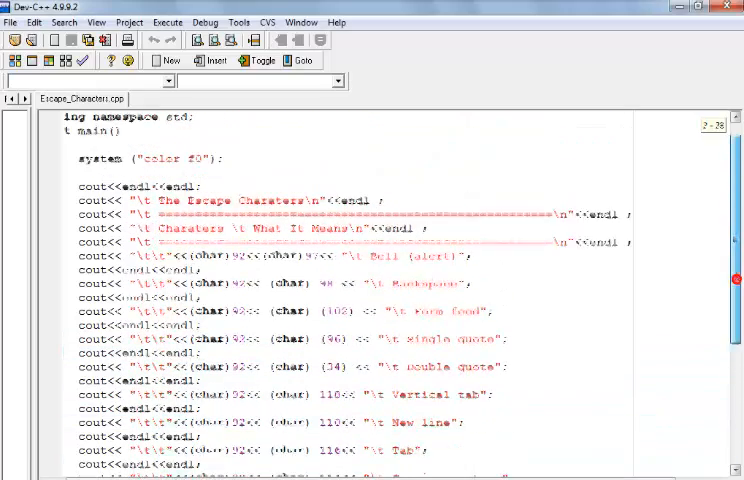
scroll("up", 3)
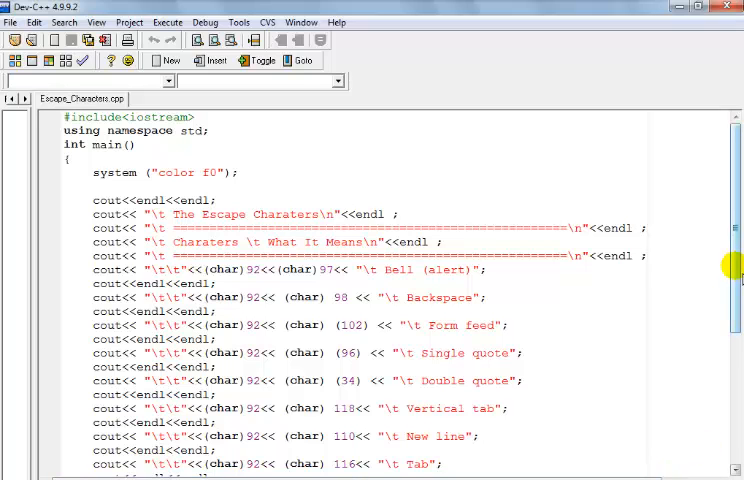
scroll("down", 3)
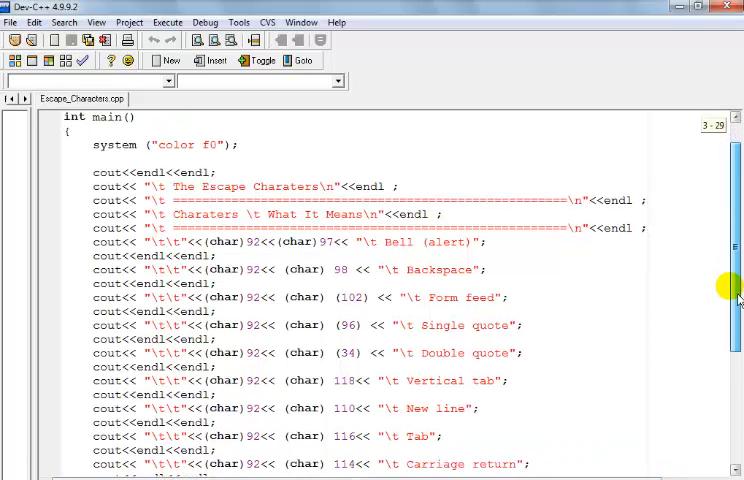
scroll("down", 3)
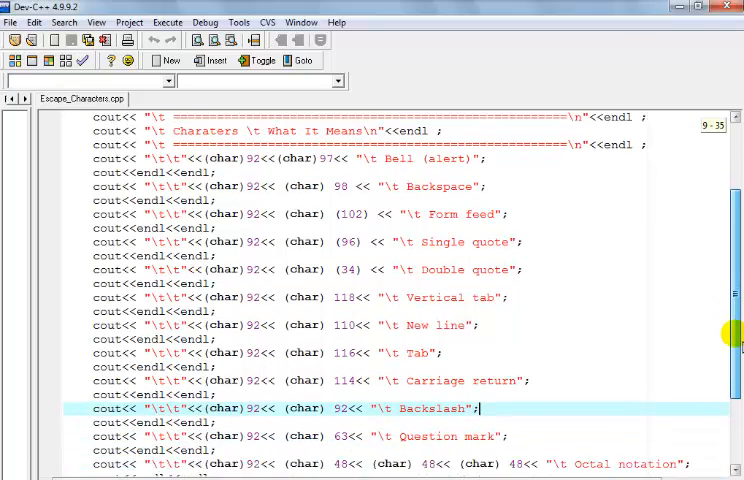
scroll("down", 3)
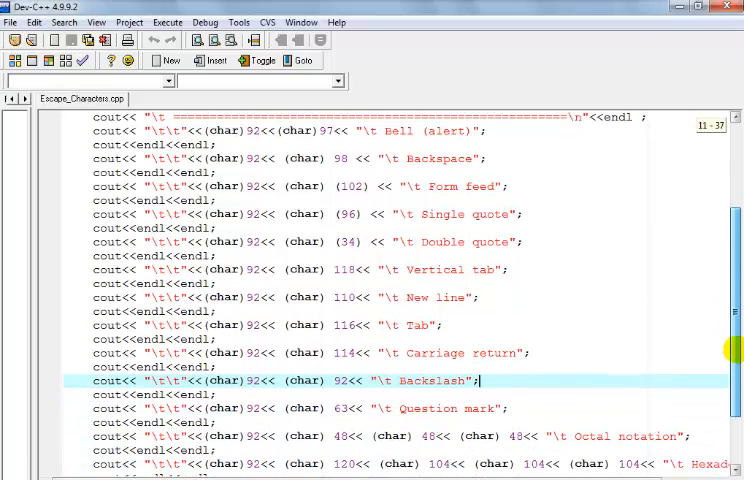
scroll("down", 3)
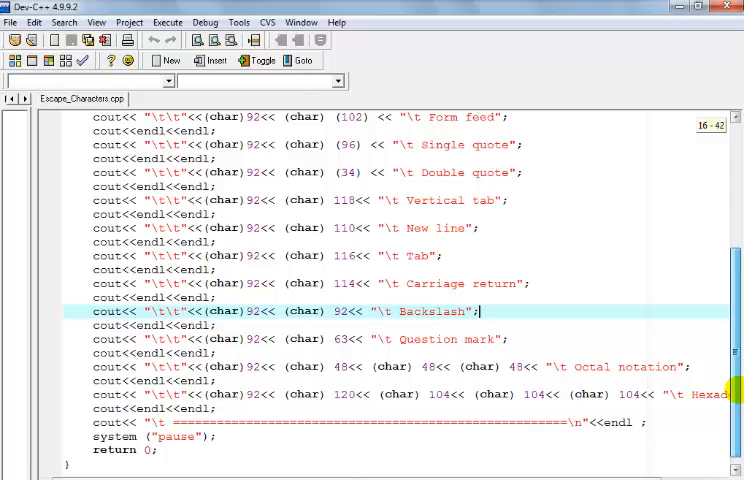